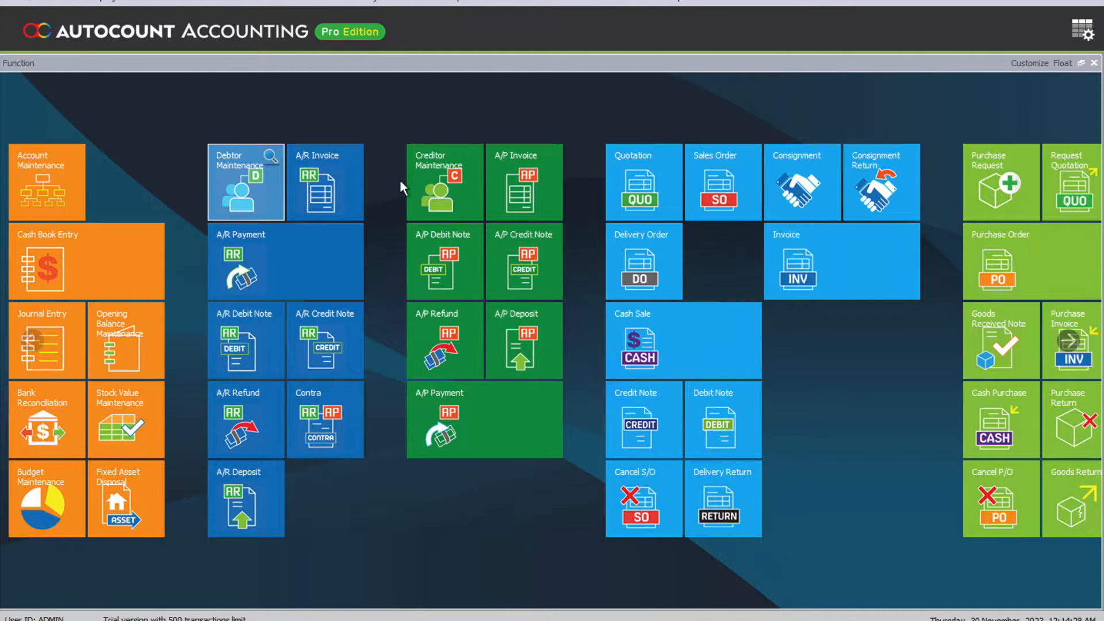
Step: Bring up Stock Item Maintenance from the Stock menu, listing the existing items
left_click(132, 2)
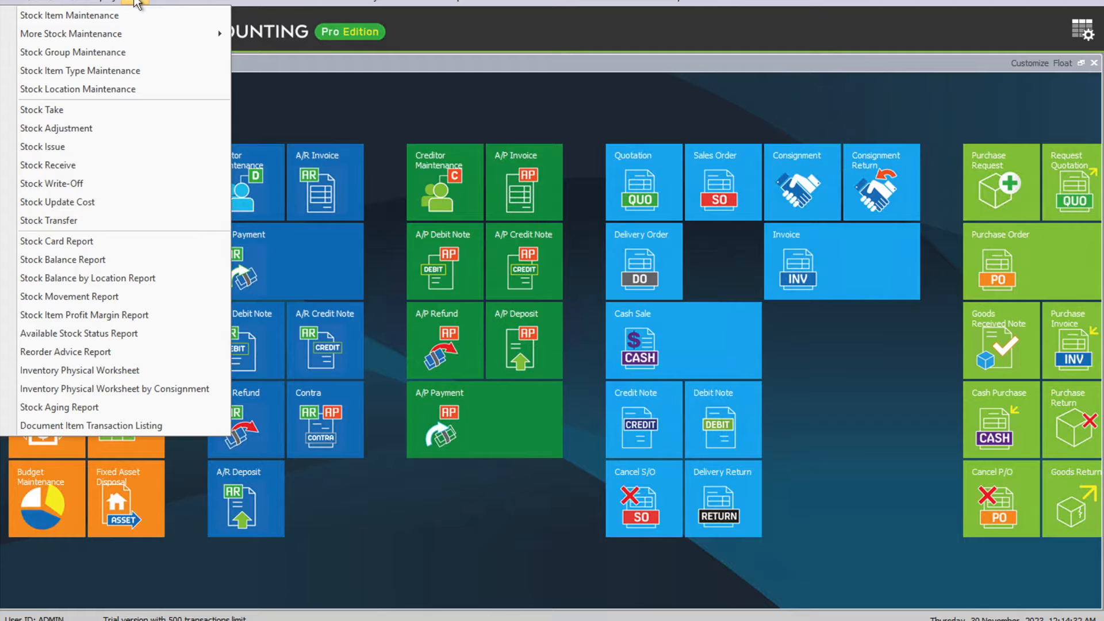
left_click(70, 16)
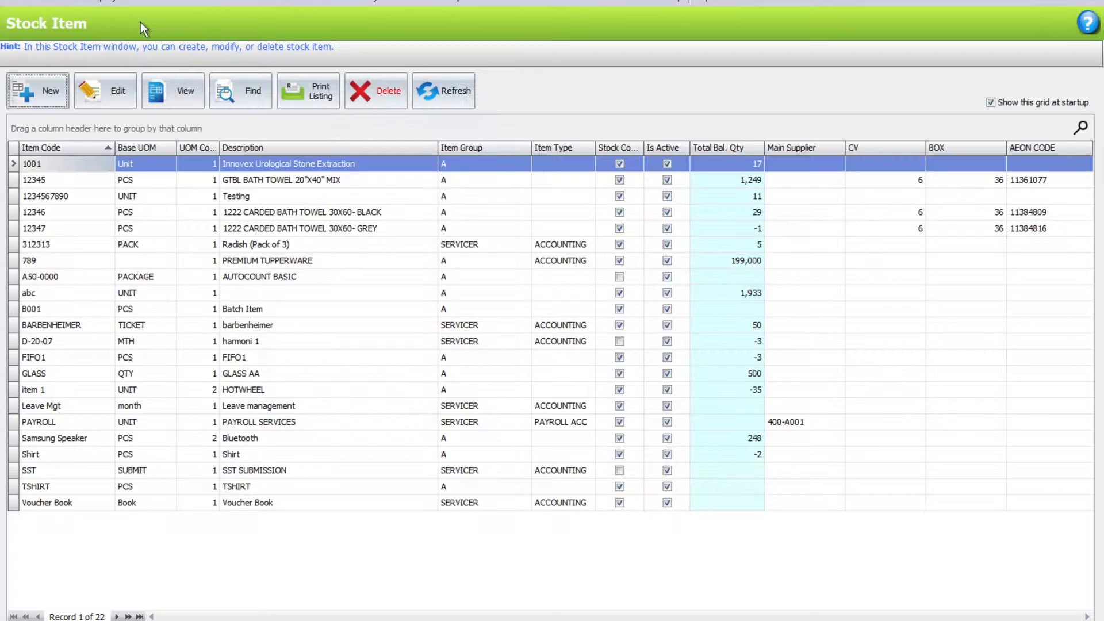
mouse_move(166, 186)
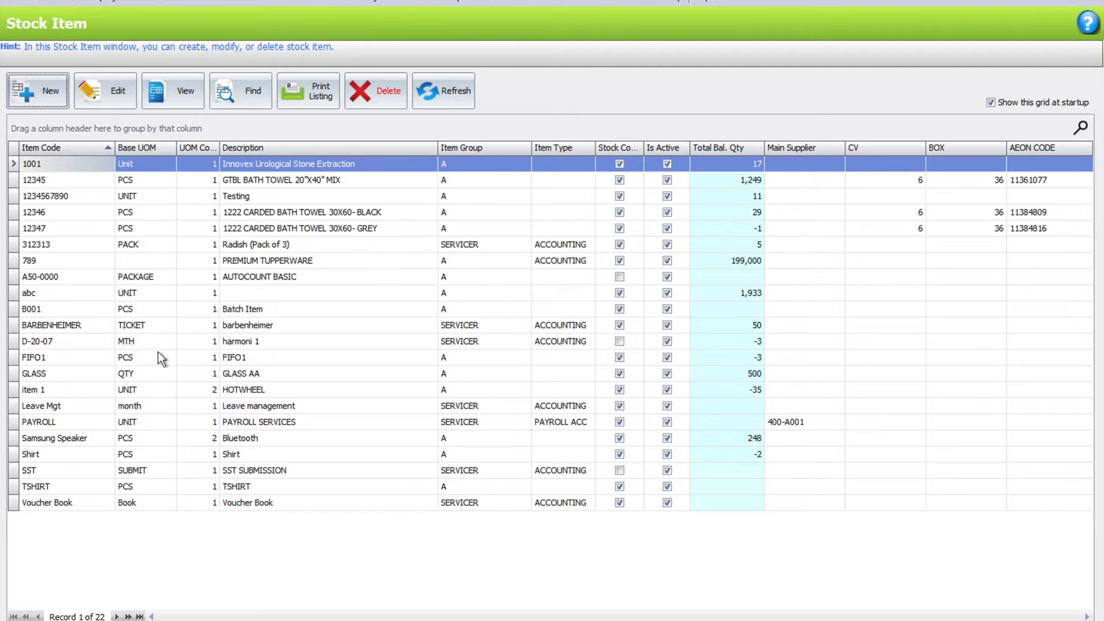
mouse_move(166, 410)
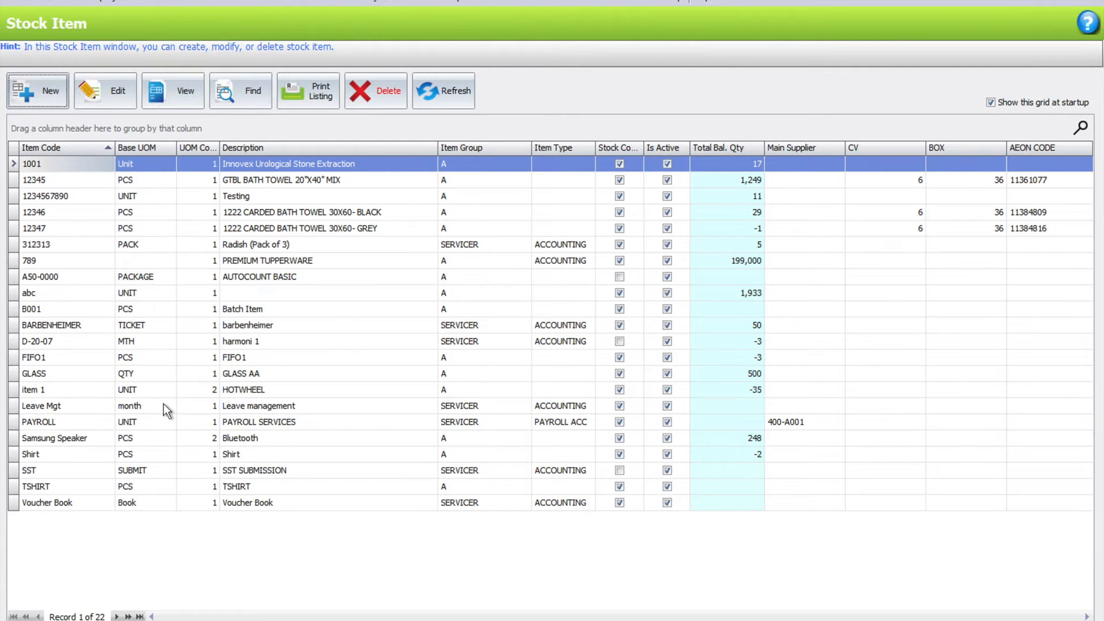
Step: Create stock item POTATOES, description POTATOES, with unit of measure Bags, and save it
left_click(40, 91)
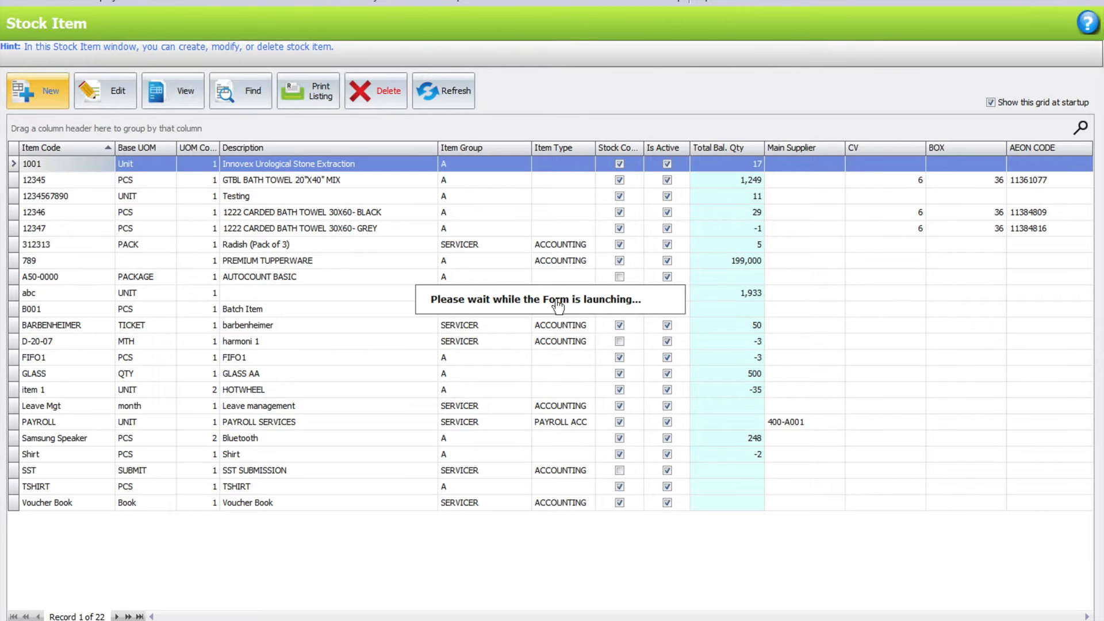
left_click(36, 89)
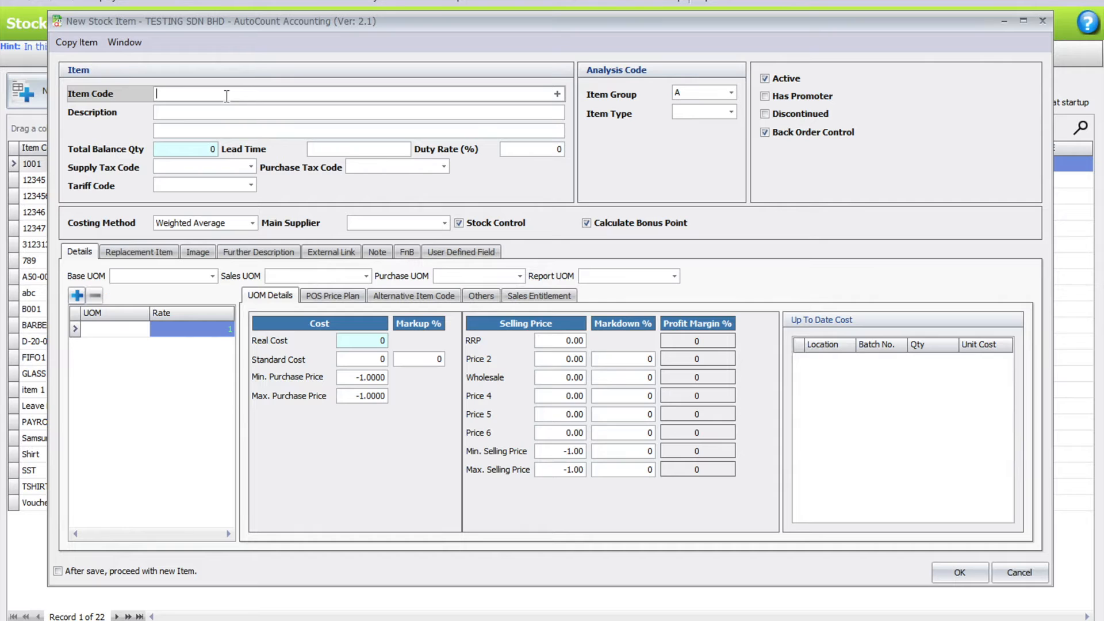
type("POTATOES")
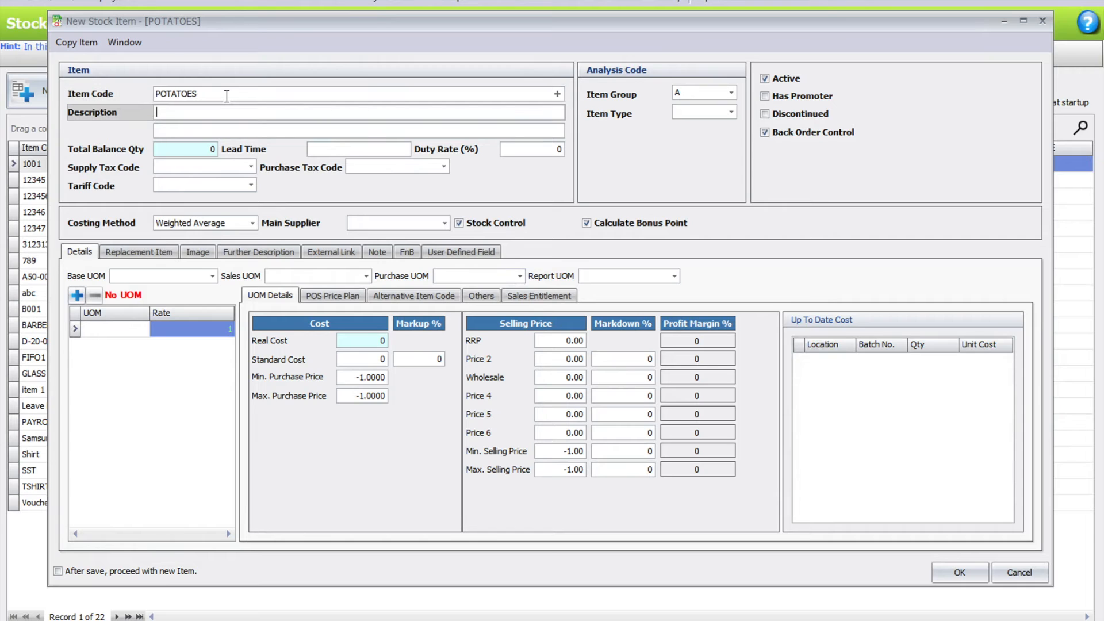
type("POTATOES")
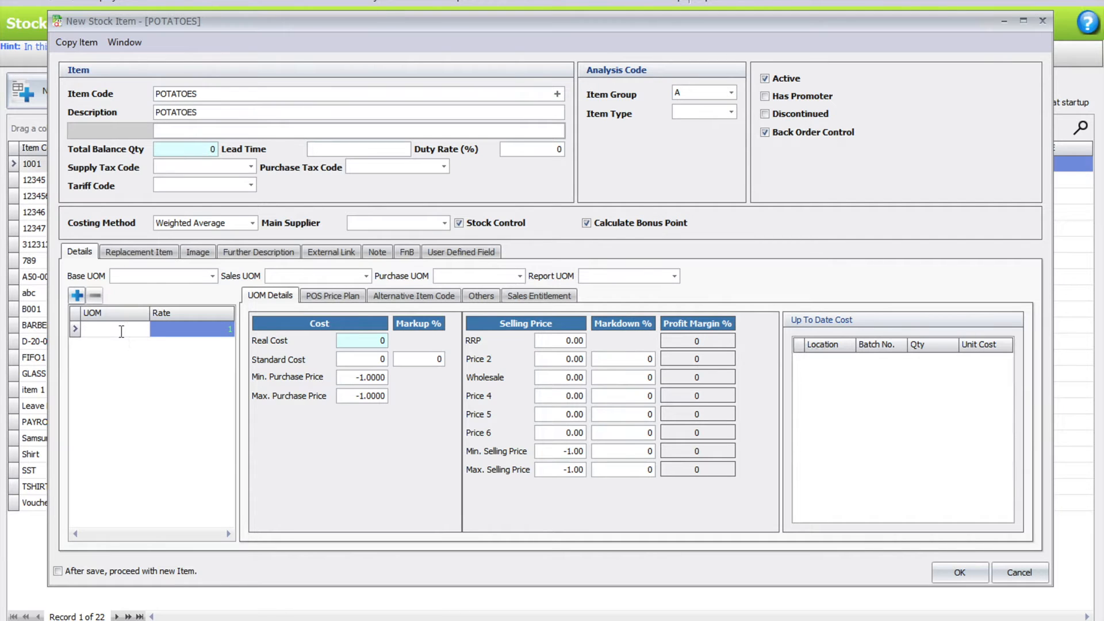
left_click(115, 329)
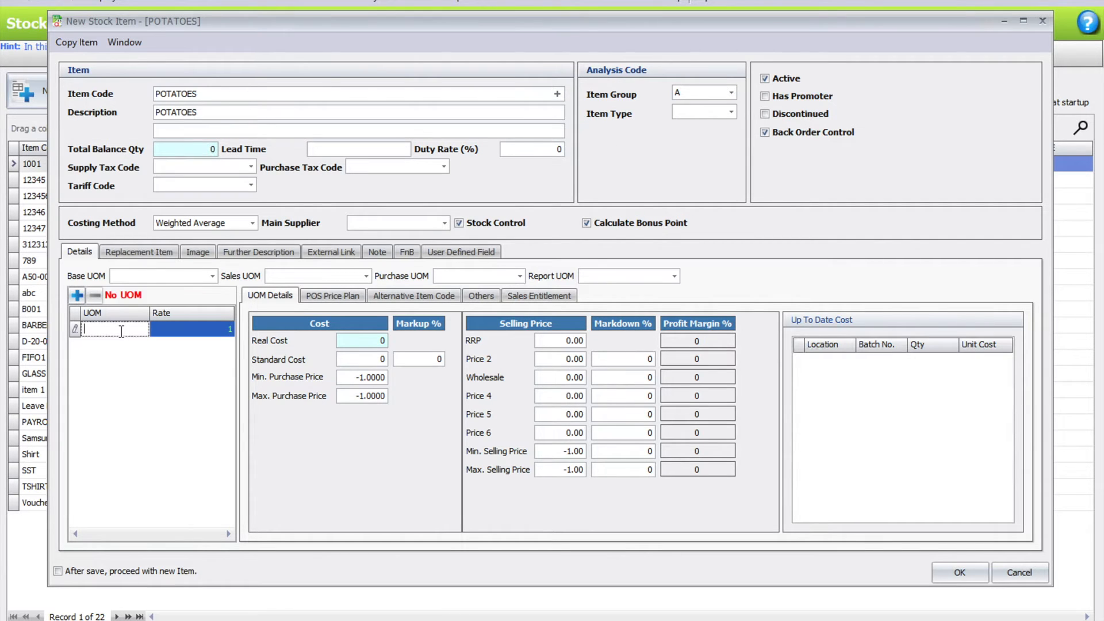
type("Bags")
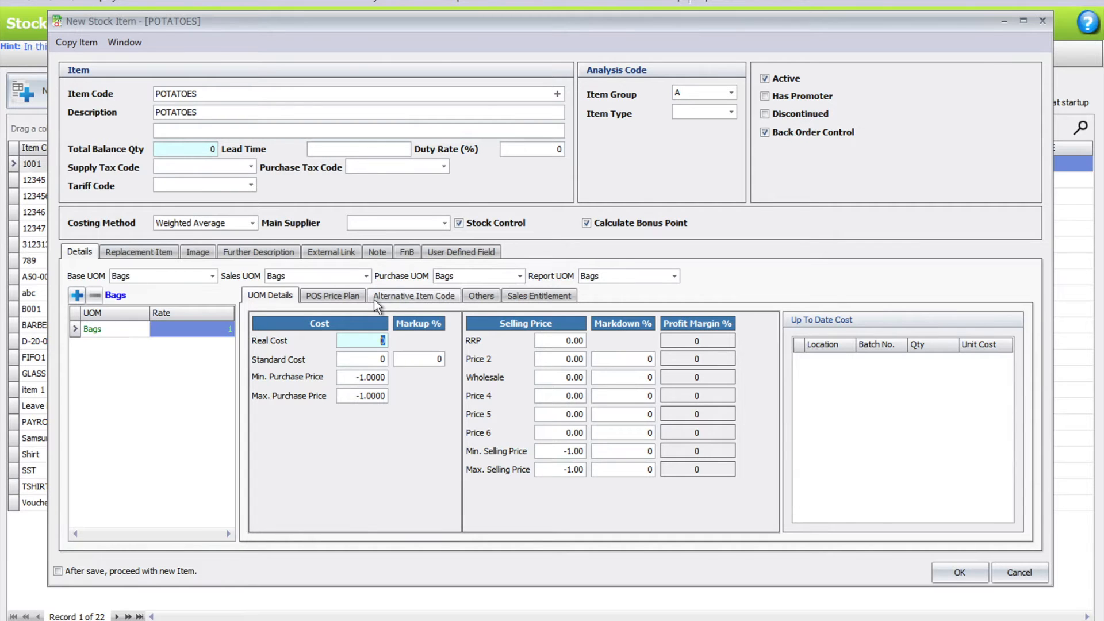
mouse_move(833, 519)
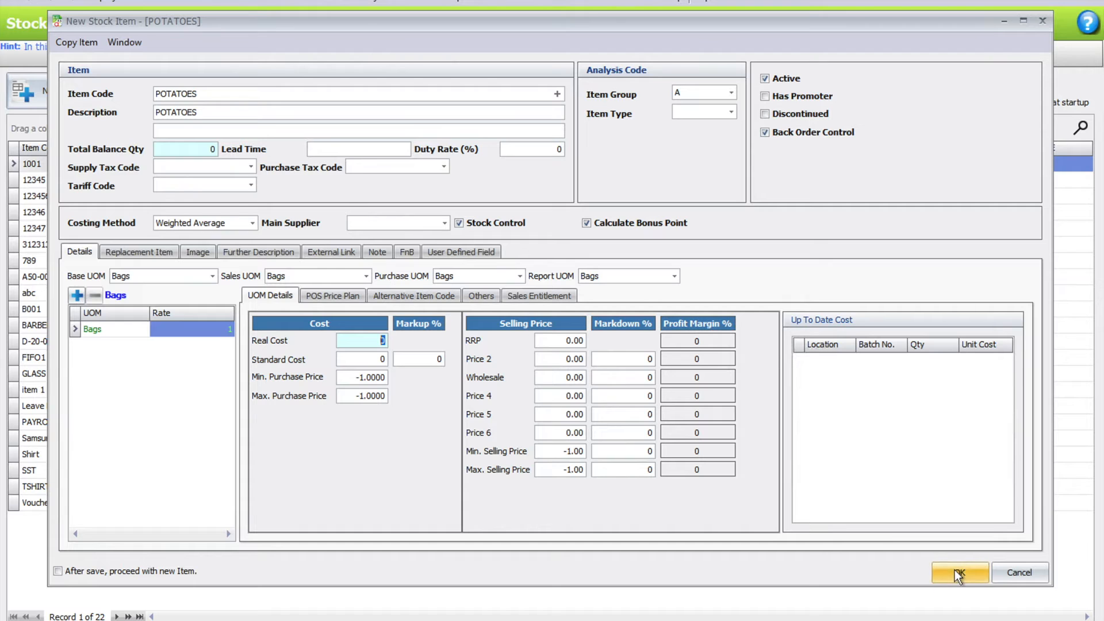
left_click(959, 573)
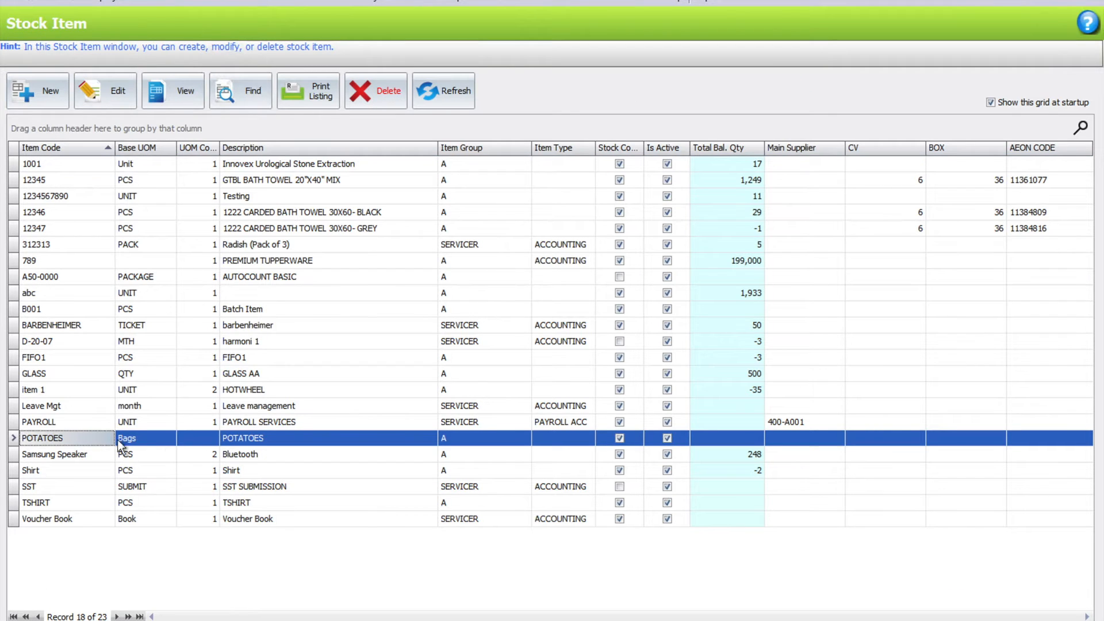
mouse_move(92, 444)
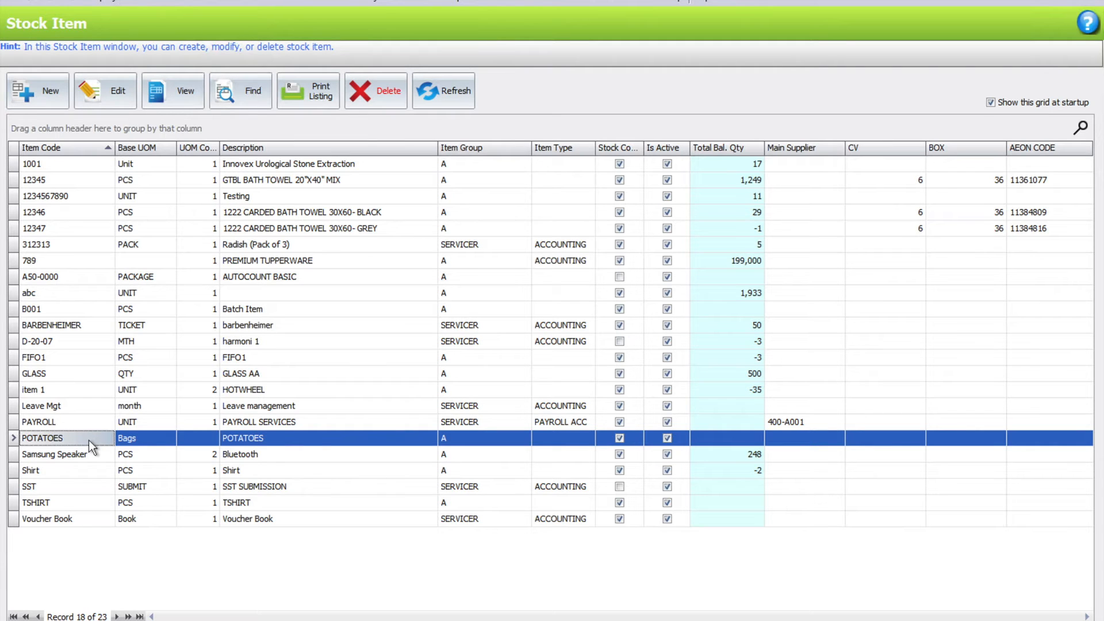
mouse_move(130, 437)
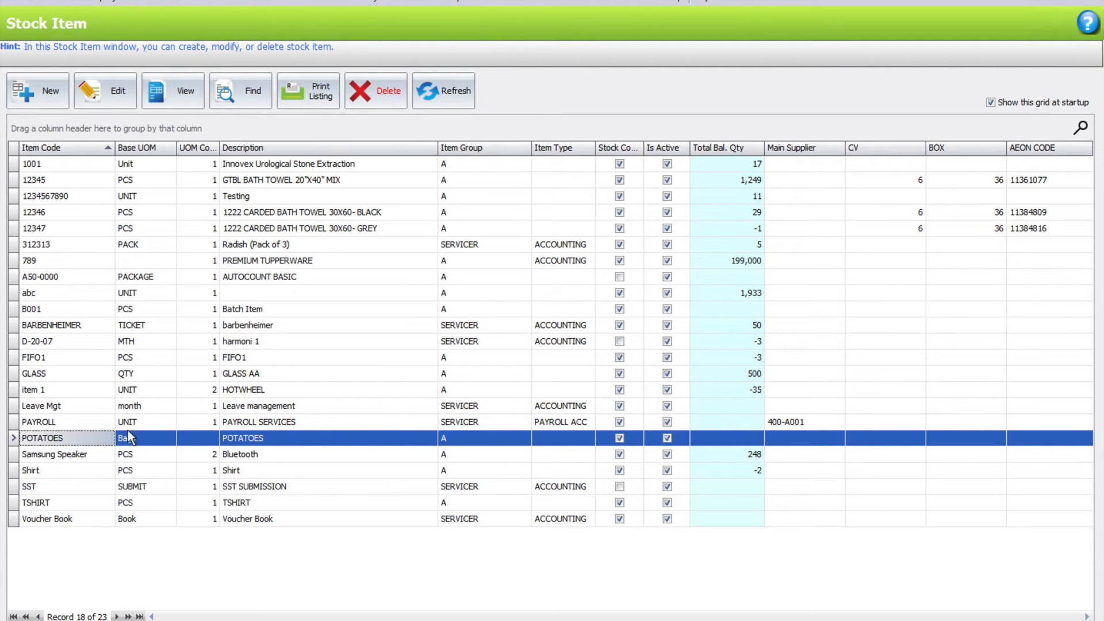
Step: Attempt renaming POTATOES' unit to KG in the item form, accept the refusal, and leave it as Bags
left_click(106, 89)
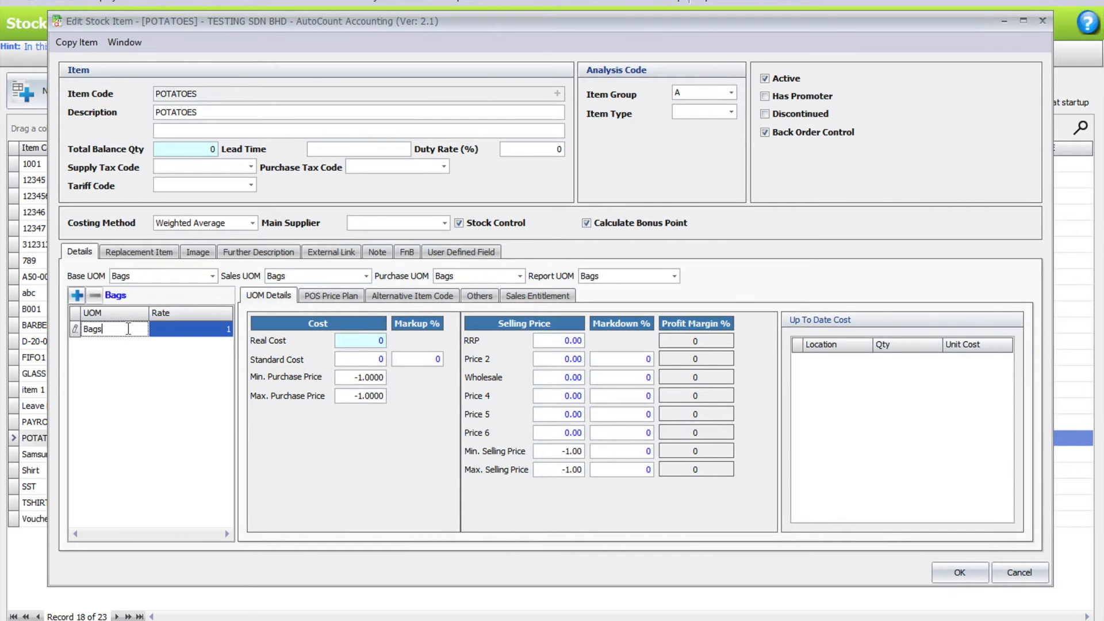
type("kg")
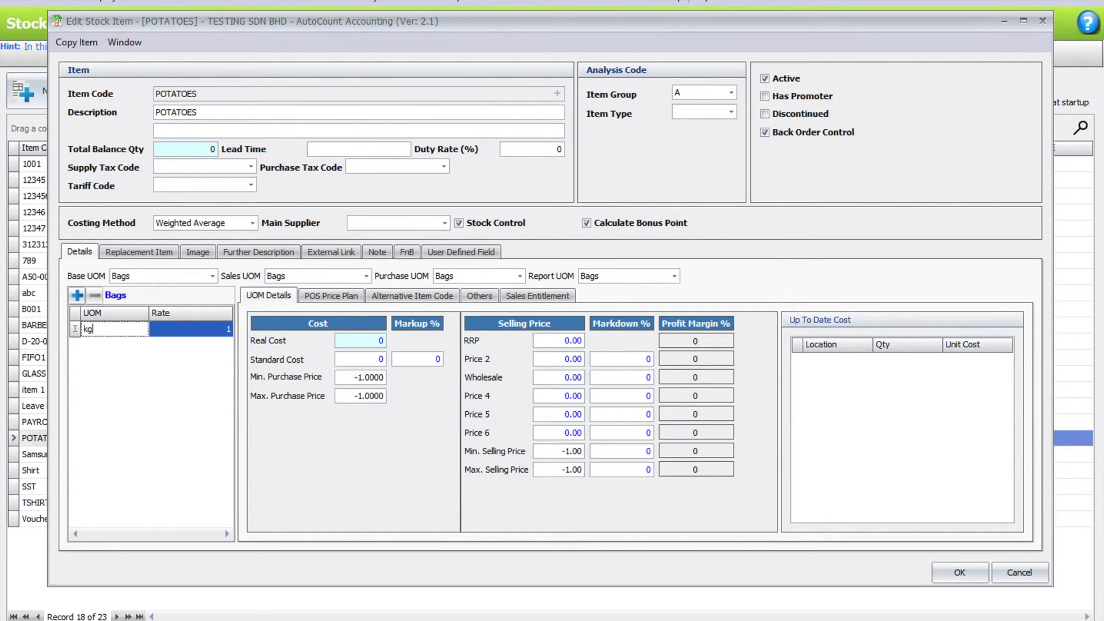
type("KG")
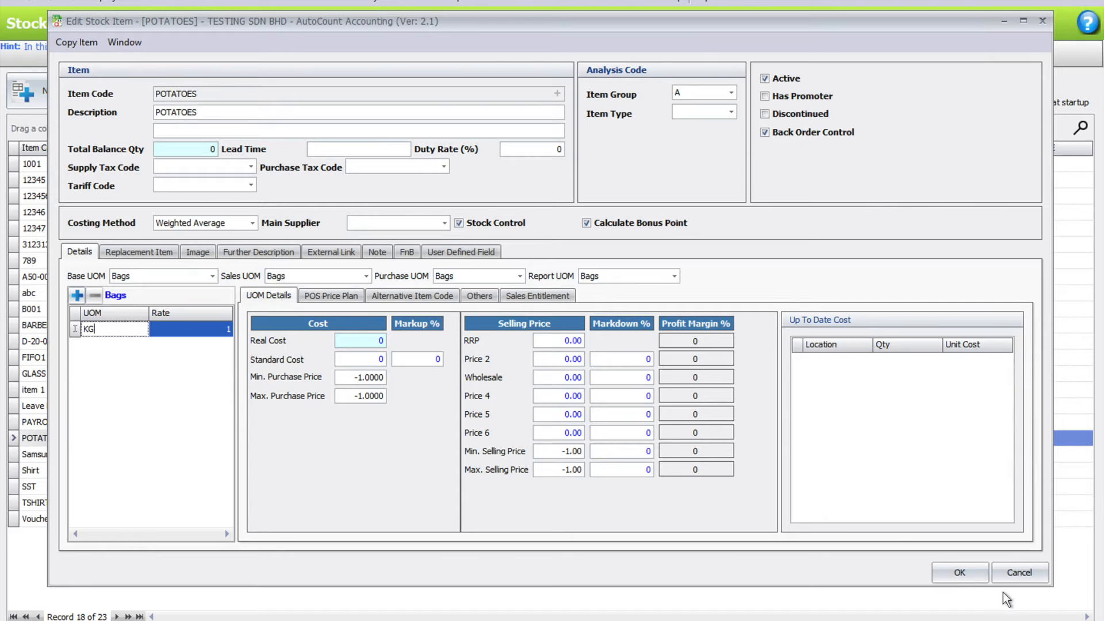
key("Enter")
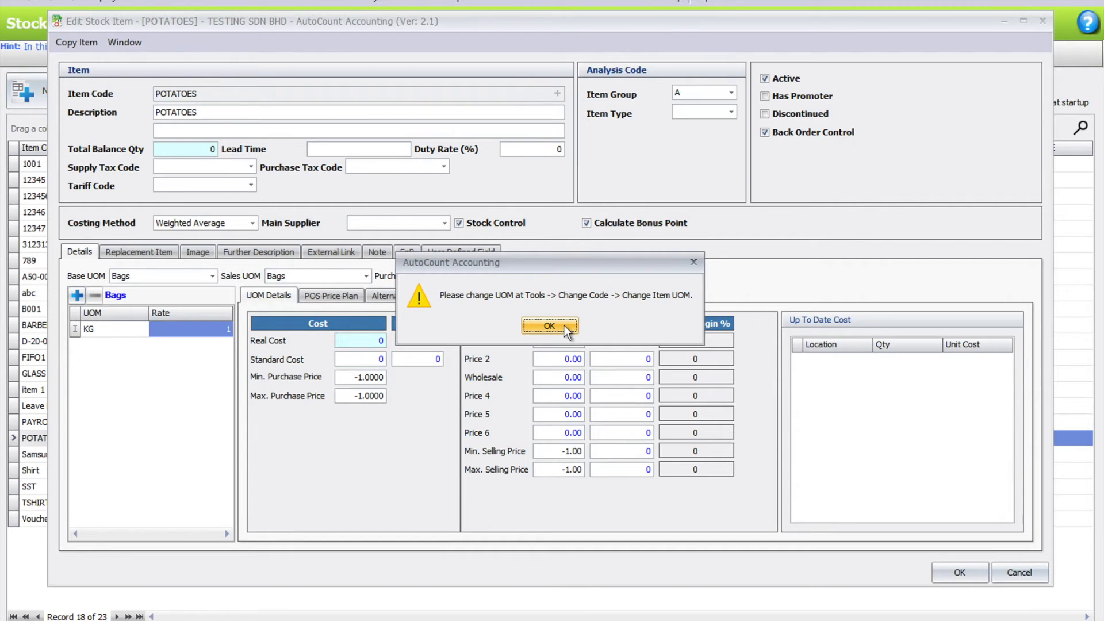
left_click(550, 325)
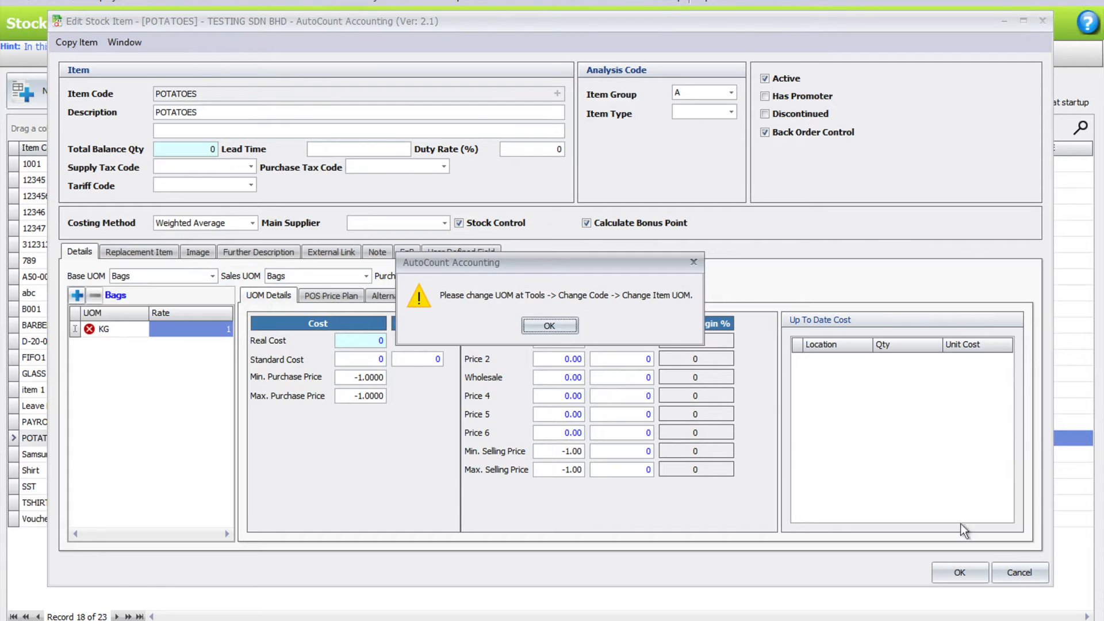
left_click(550, 326)
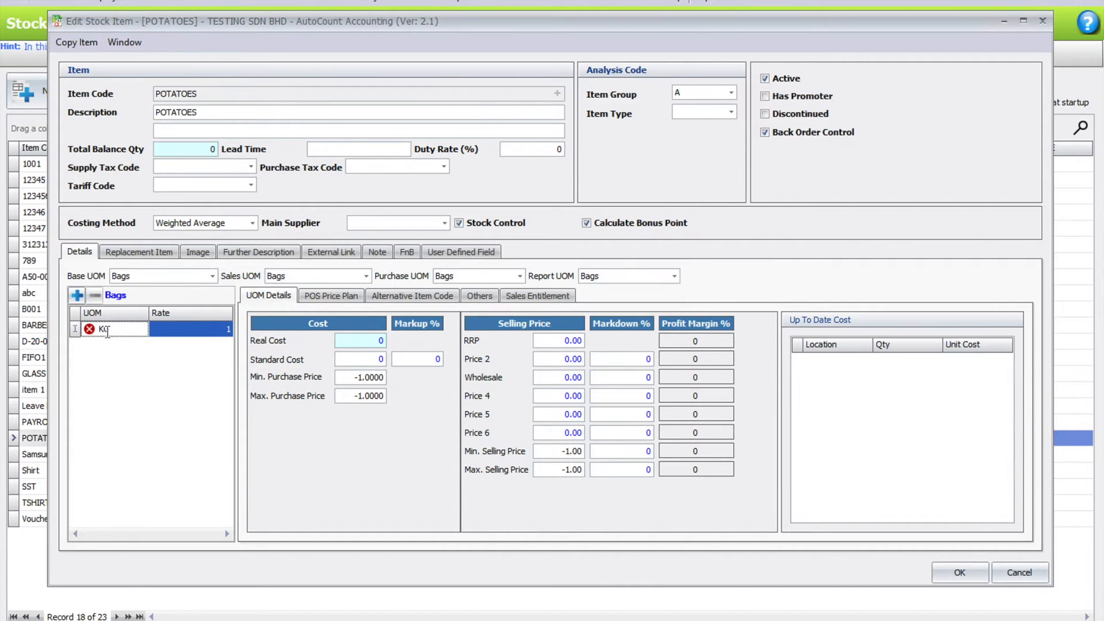
type("Ba")
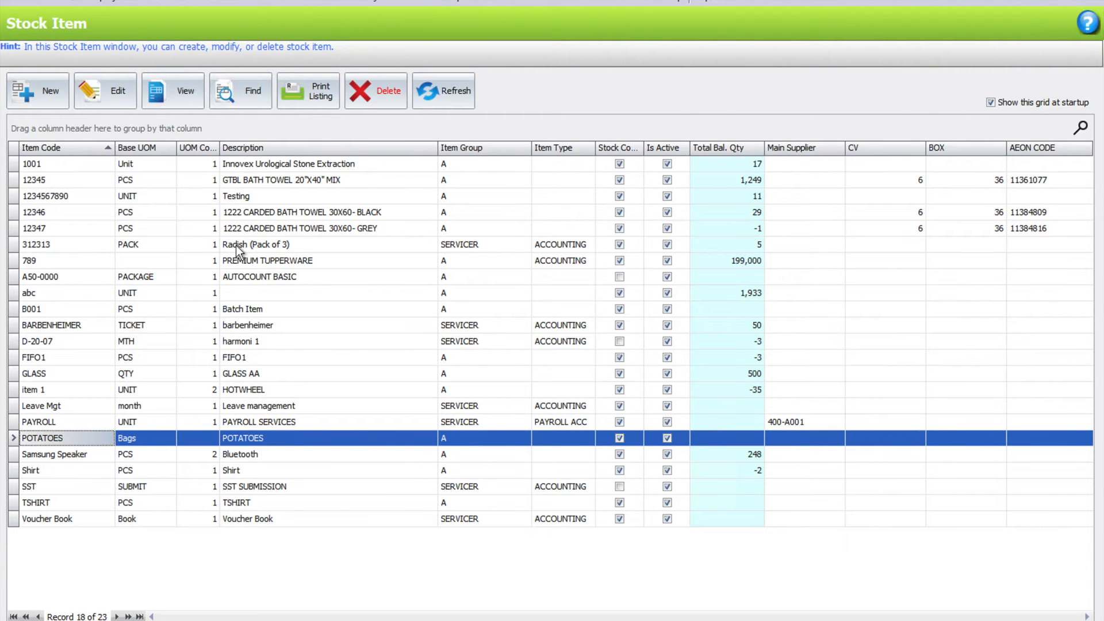
Step: Bring up the Change Item UOM tool from Tools > Change Code
left_click(578, 2)
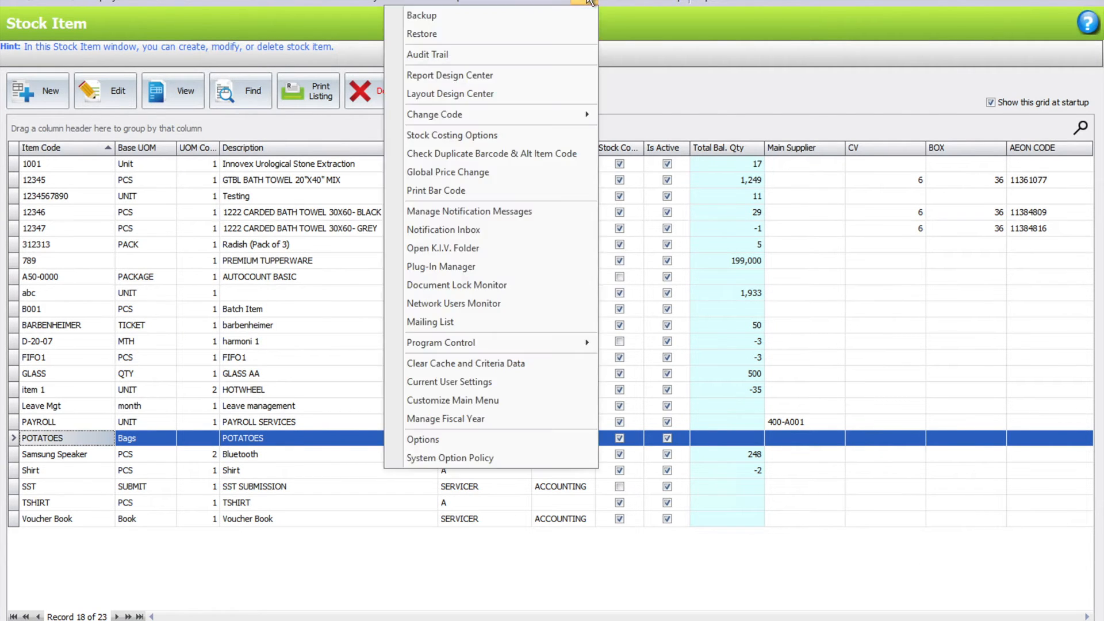
mouse_move(457, 113)
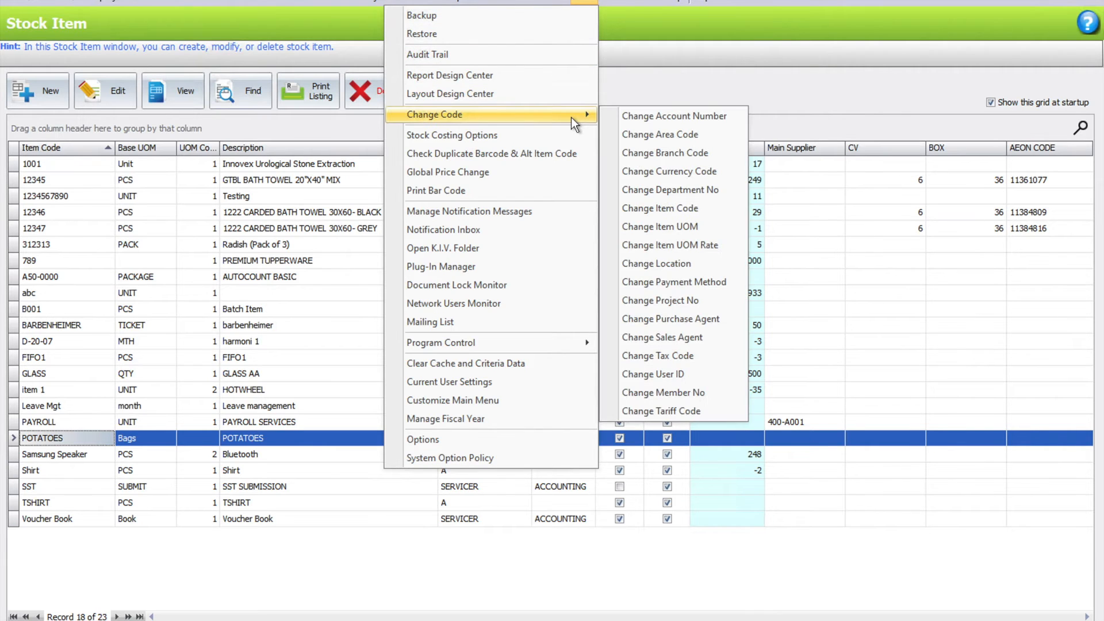
mouse_move(695, 235)
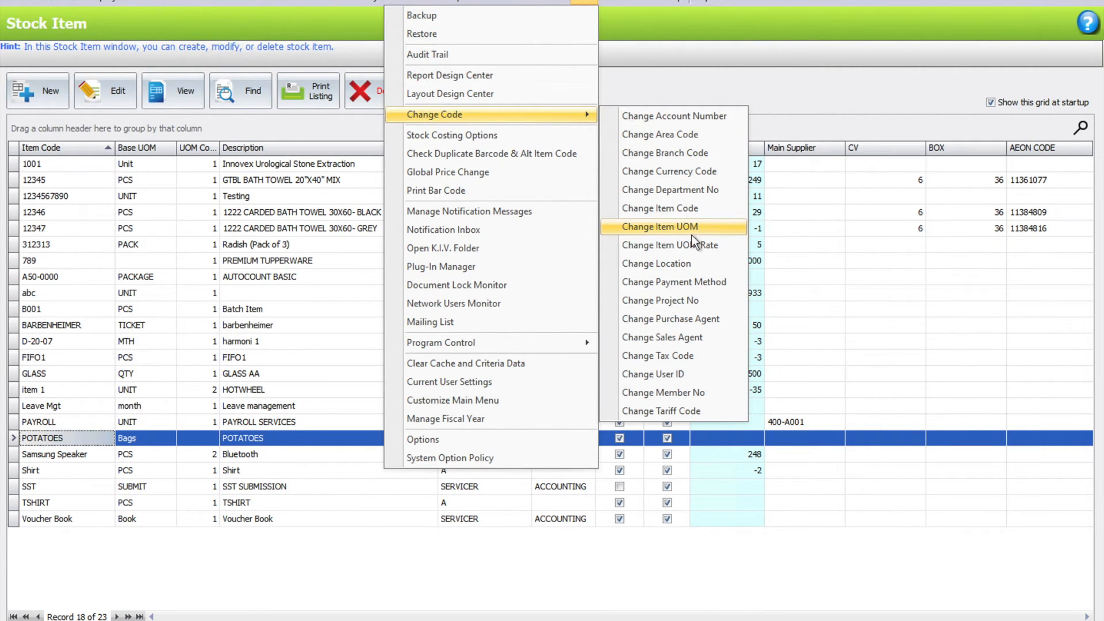
left_click(661, 227)
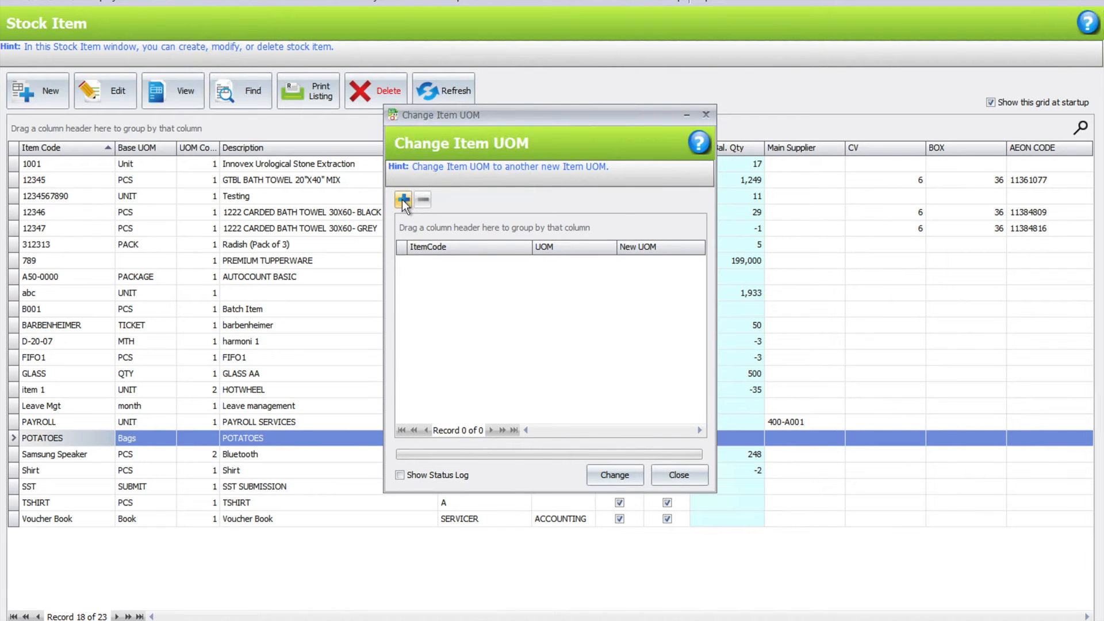
Step: Convert POTATOES from Bags to KG, close the tool and refresh the stock item list
left_click(403, 200)
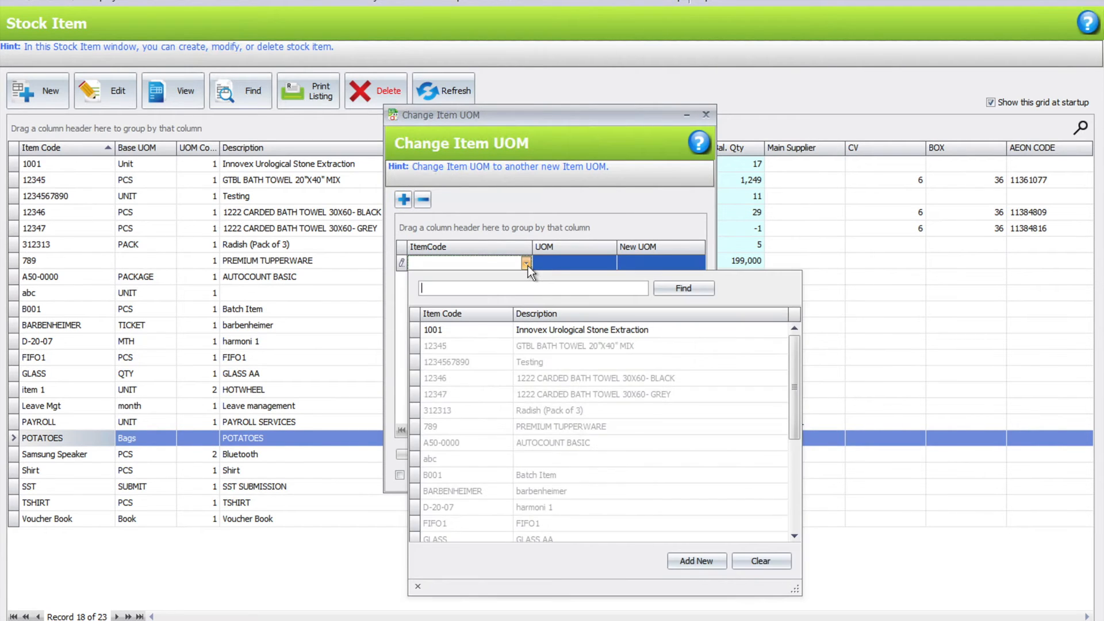
type("pota")
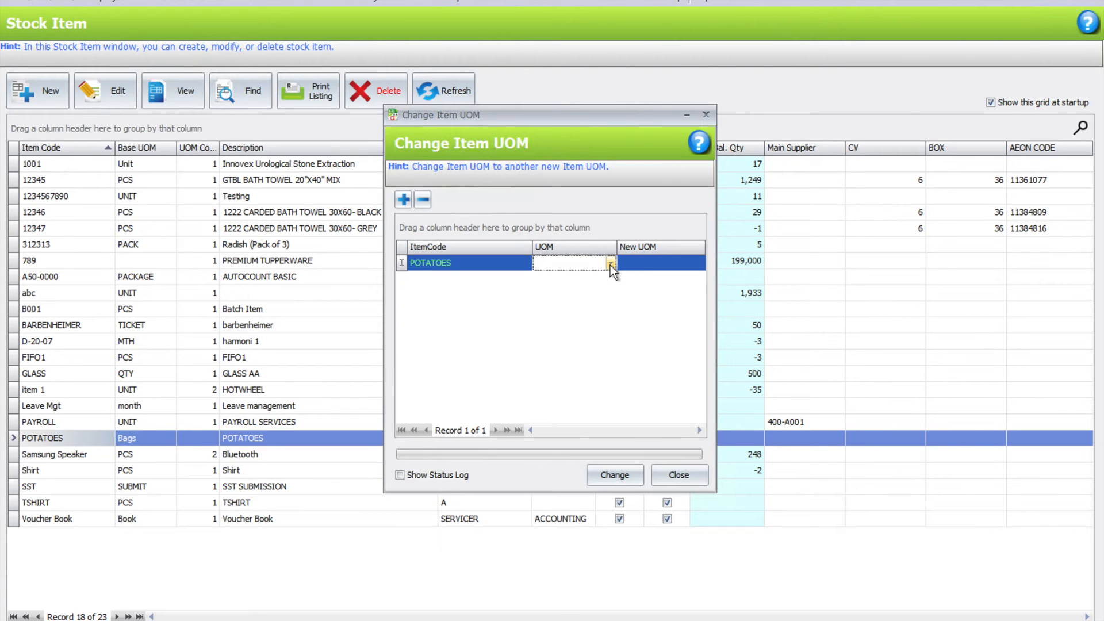
left_click(609, 262)
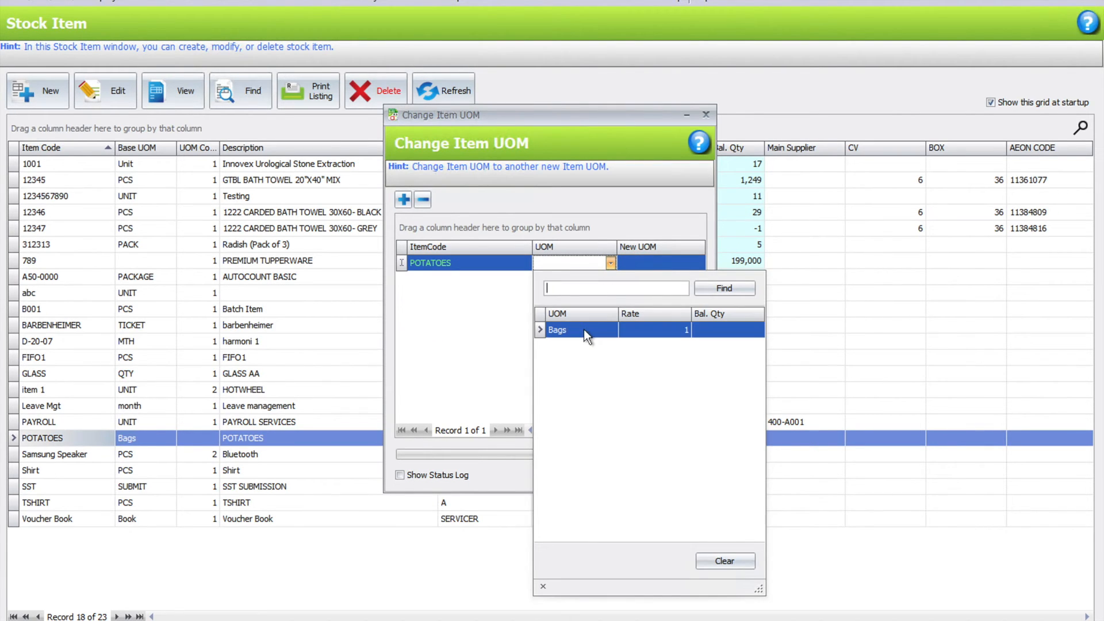
left_click(557, 329)
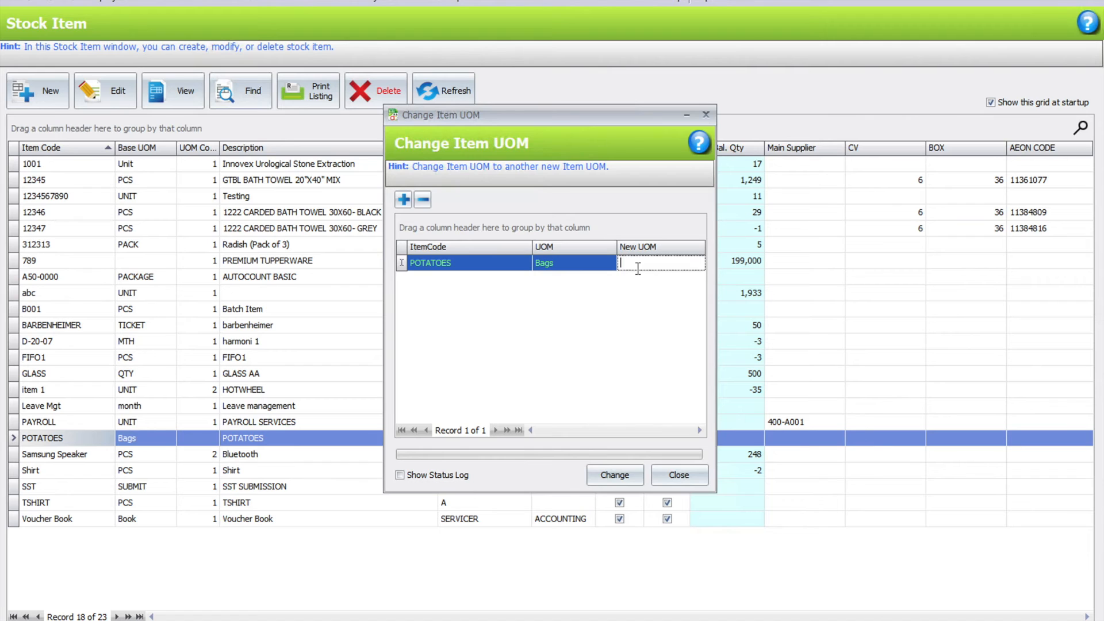
type("KG")
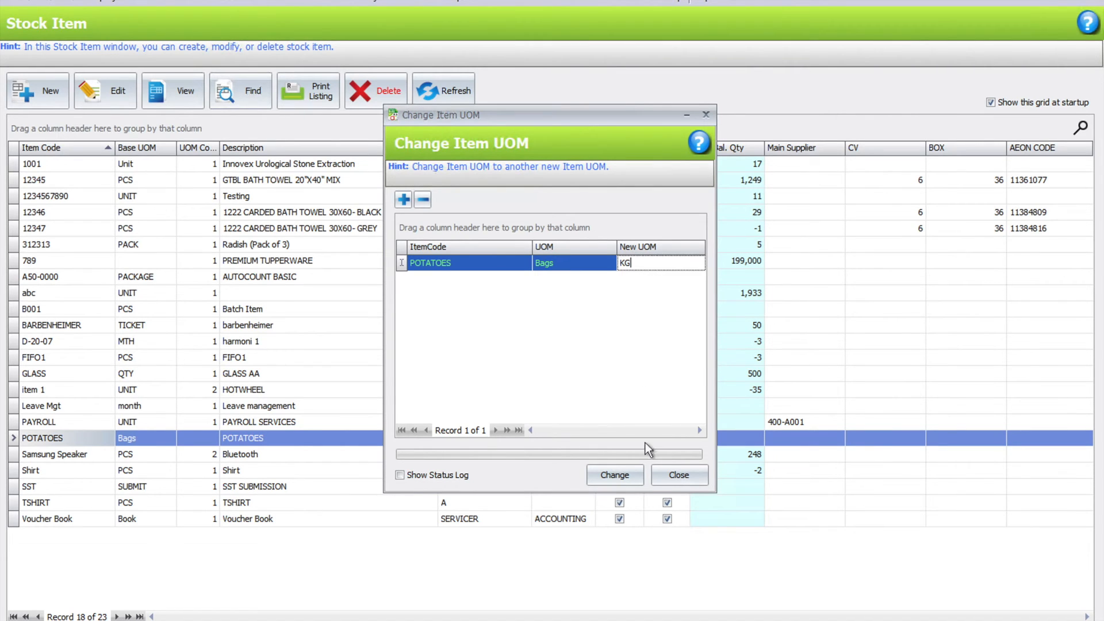
left_click(614, 475)
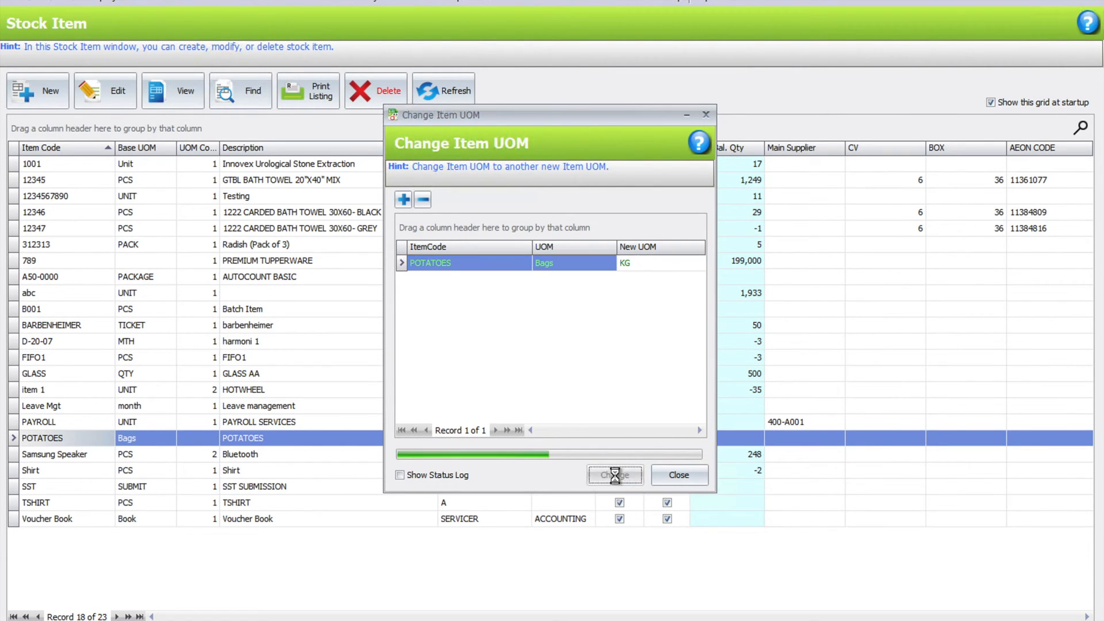
left_click(615, 475)
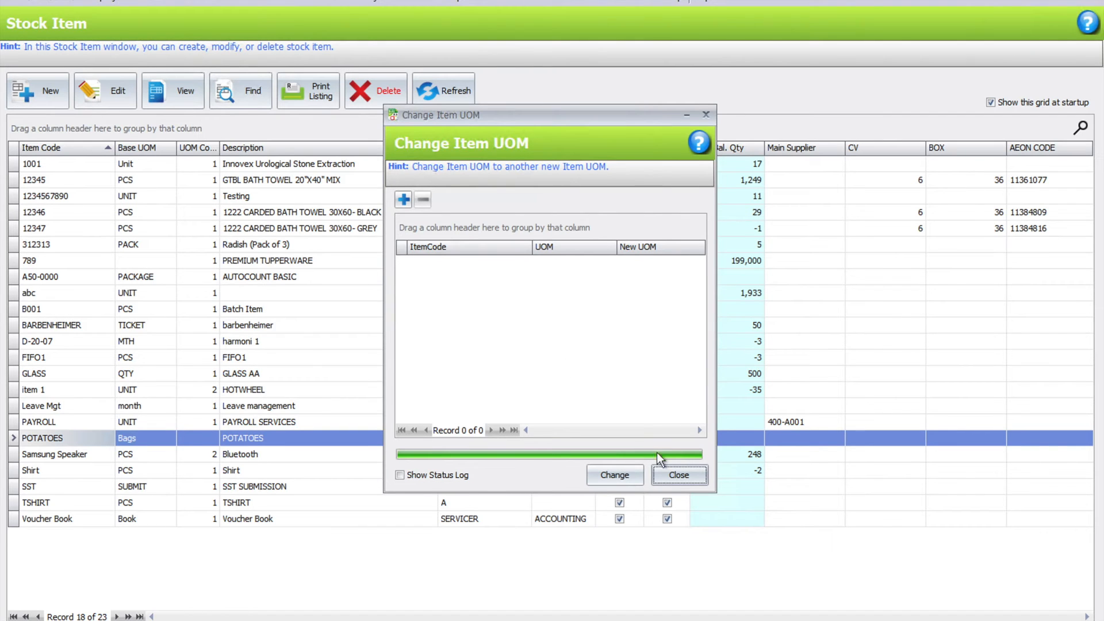
left_click(679, 475)
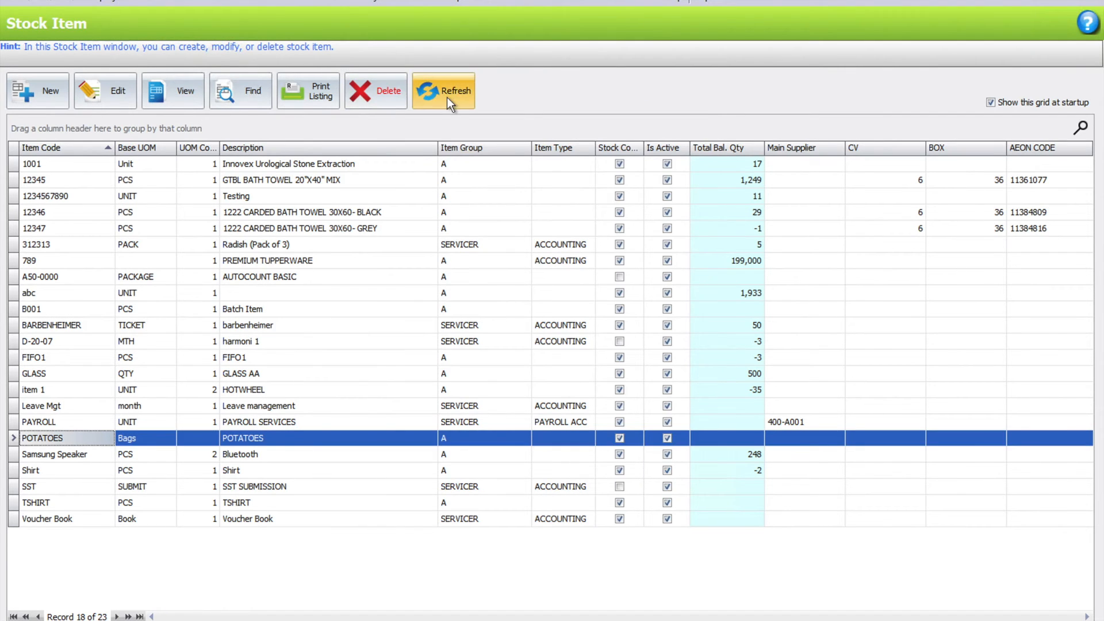